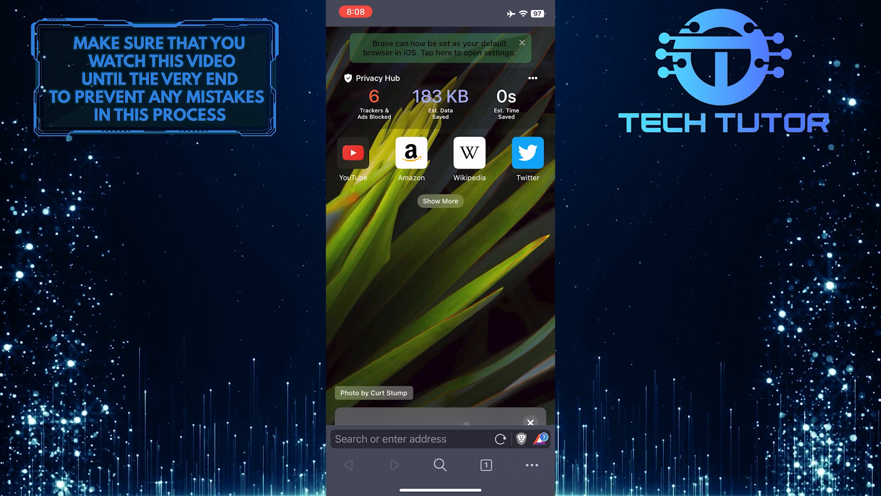
- From the new tab page, go through the ••• menu and Settings to Brave Shields & Privacy
click(531, 465)
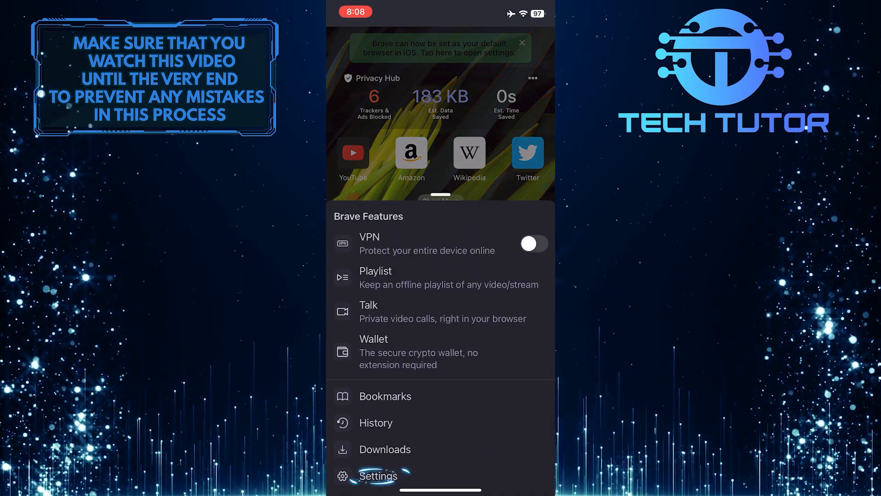
click(377, 475)
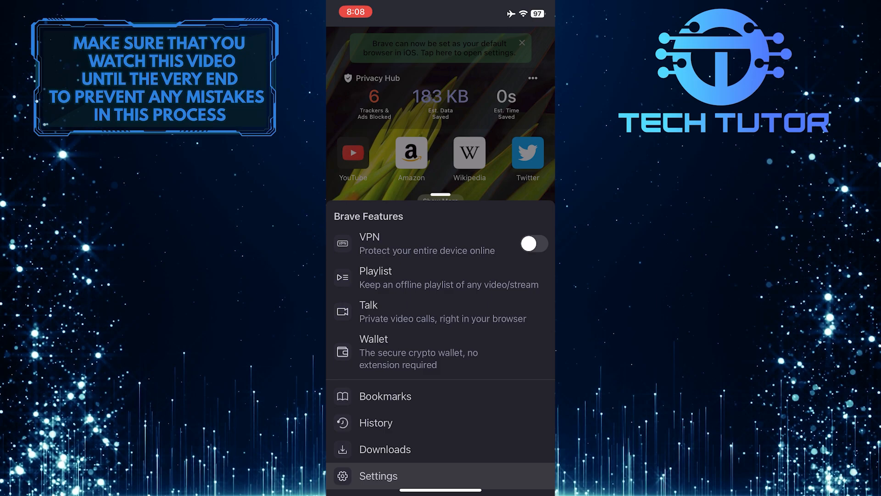
click(378, 475)
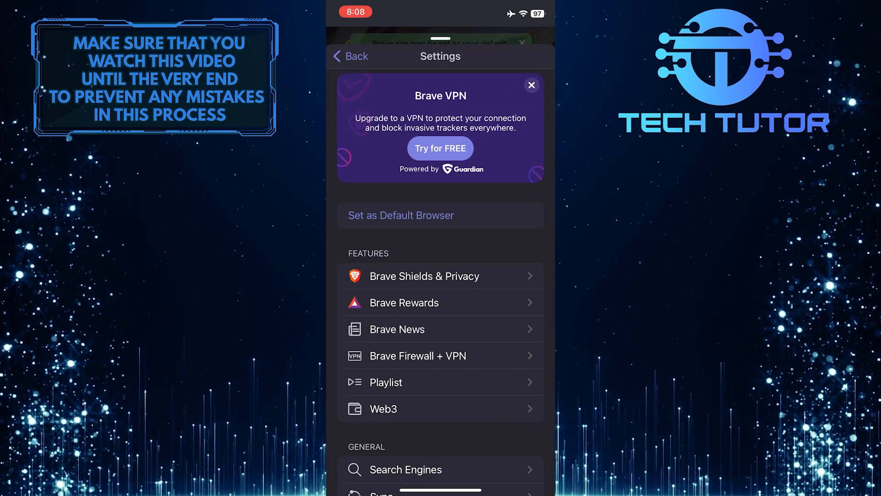
click(424, 276)
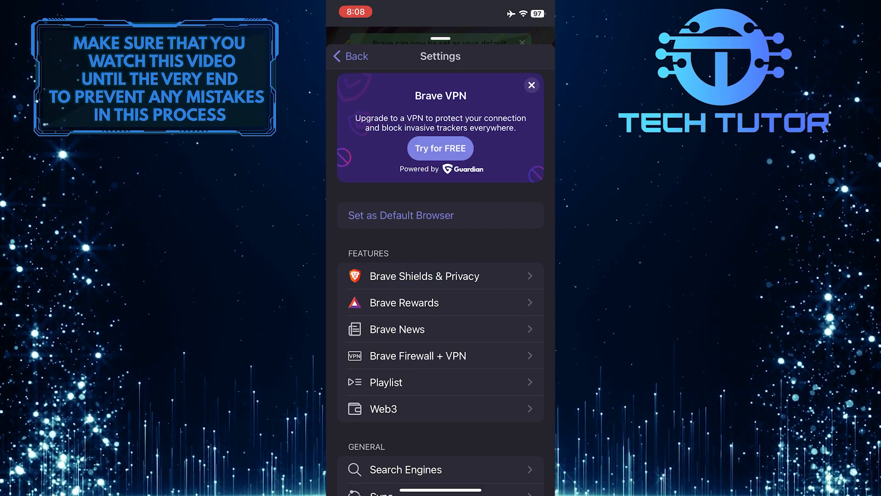
click(425, 275)
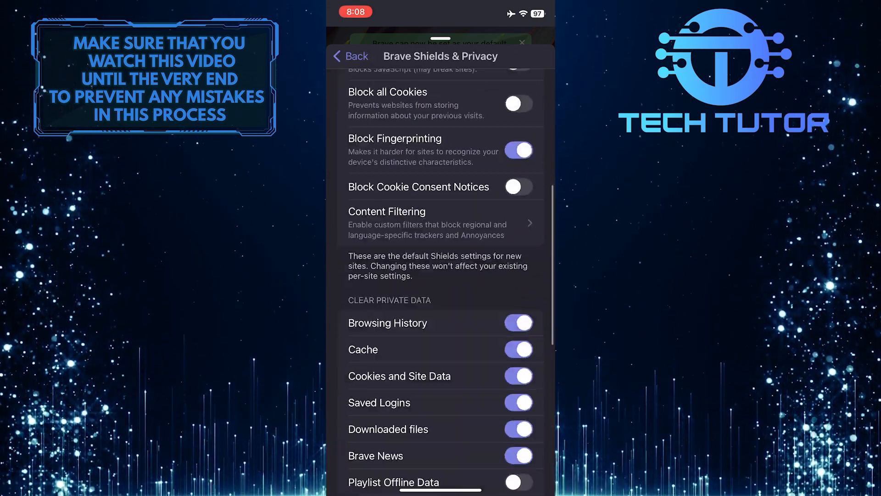
- Scroll down to Other Privacy Settings and the Block Popups toggle
scroll(down, 3)
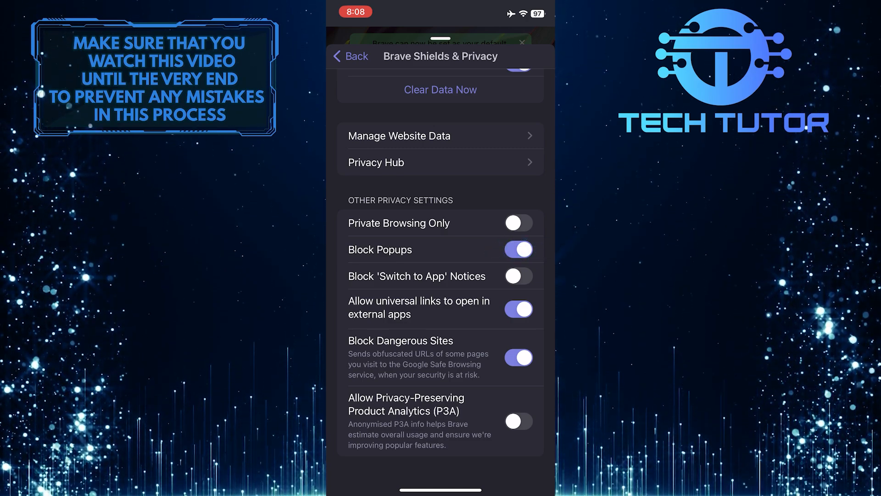
click(518, 249)
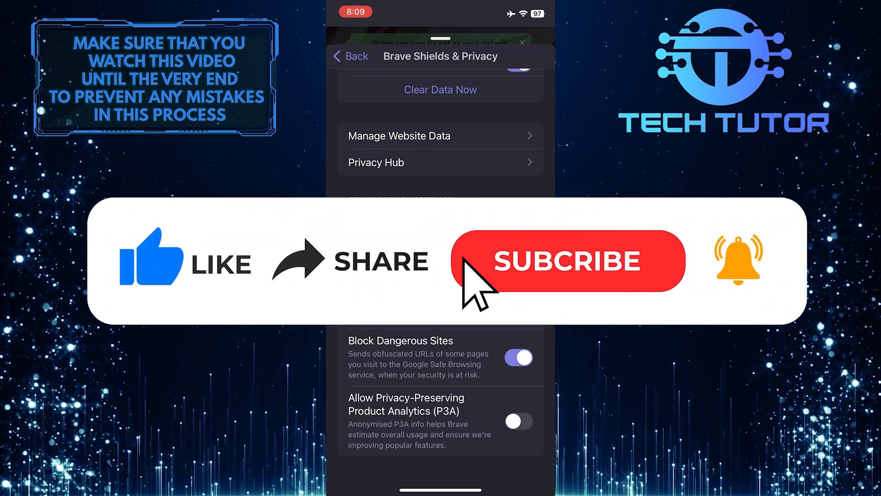
click(568, 260)
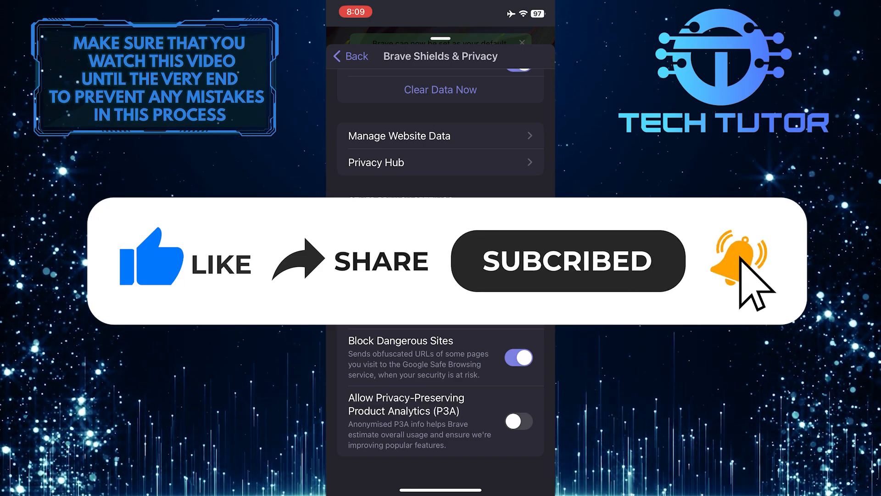